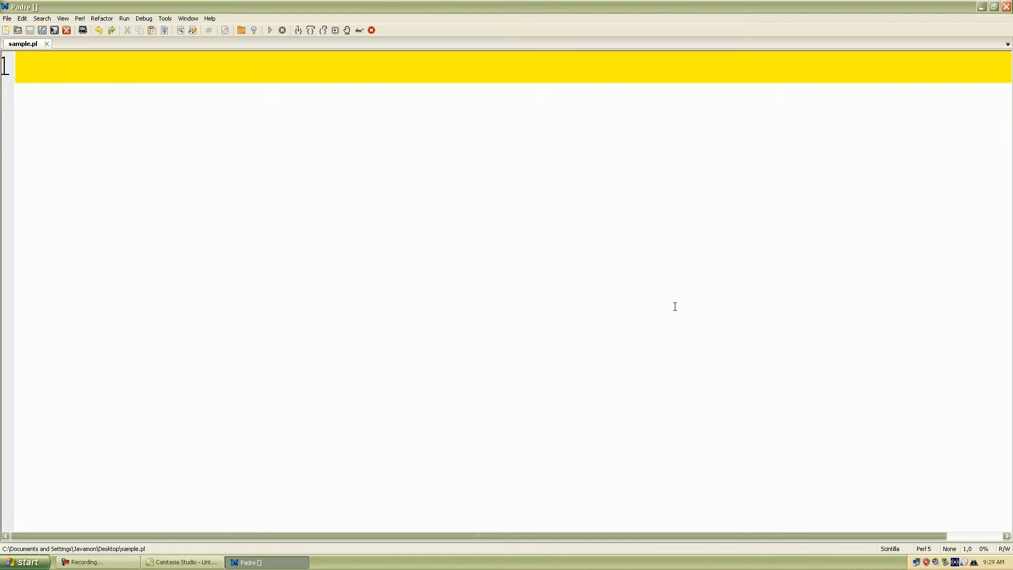
# Write an empty sub add_numbers() with its opening and closing braces around a blank body line
pyautogui.write('sub a')
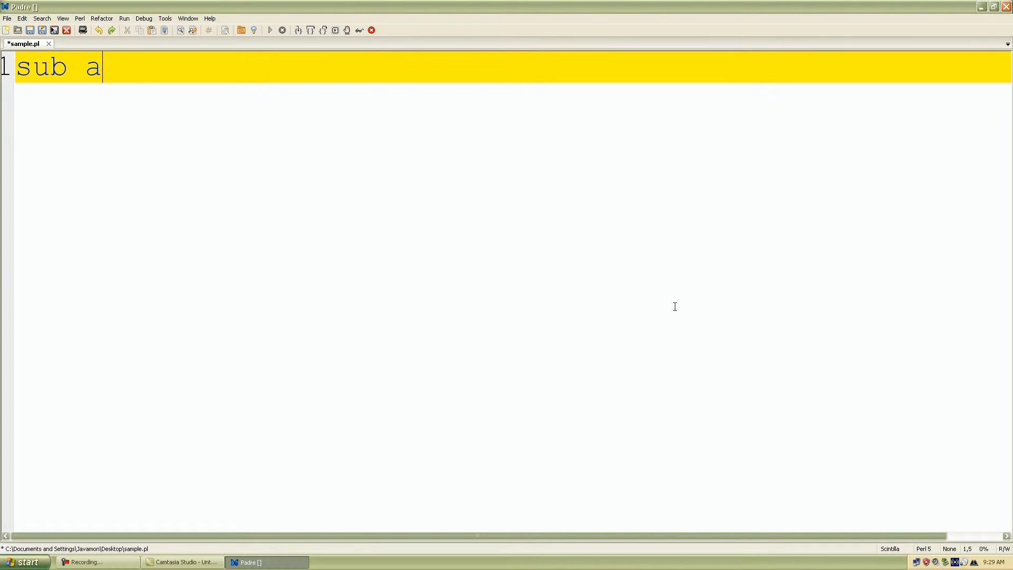
pyautogui.write('dd_')
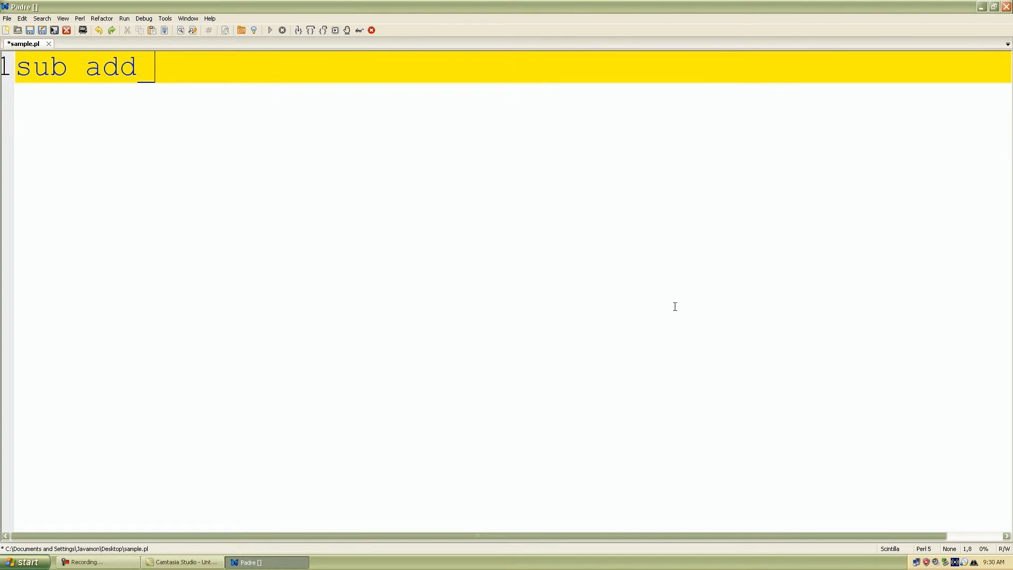
pyautogui.write('number')
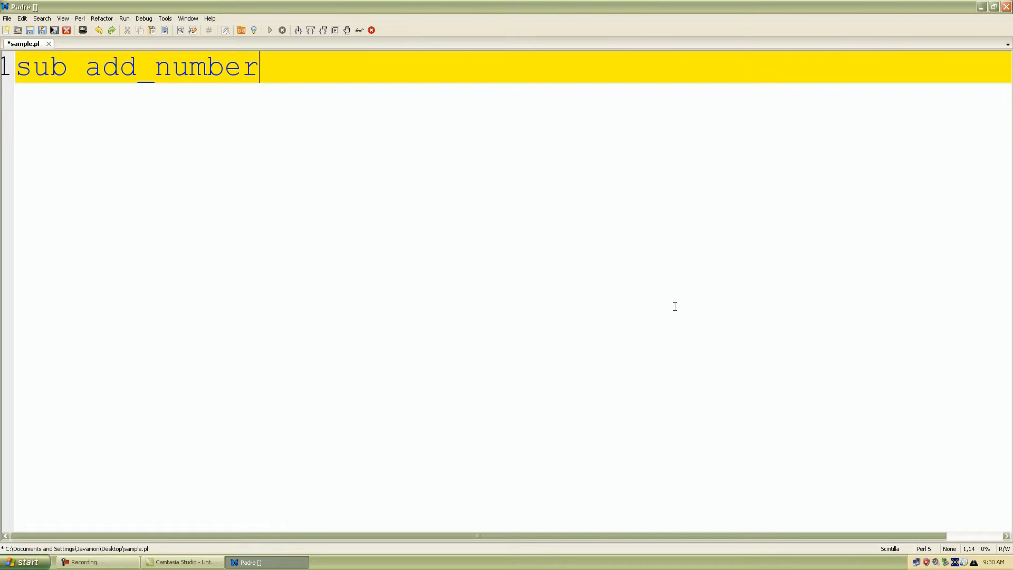
pyautogui.write('s()')
pyautogui.write('{')
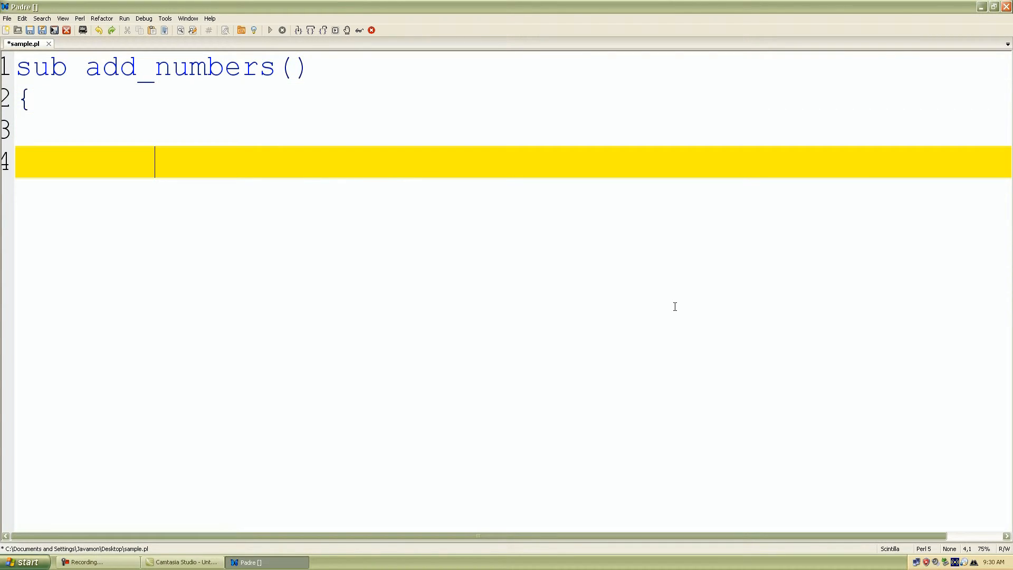
pyautogui.write('}')
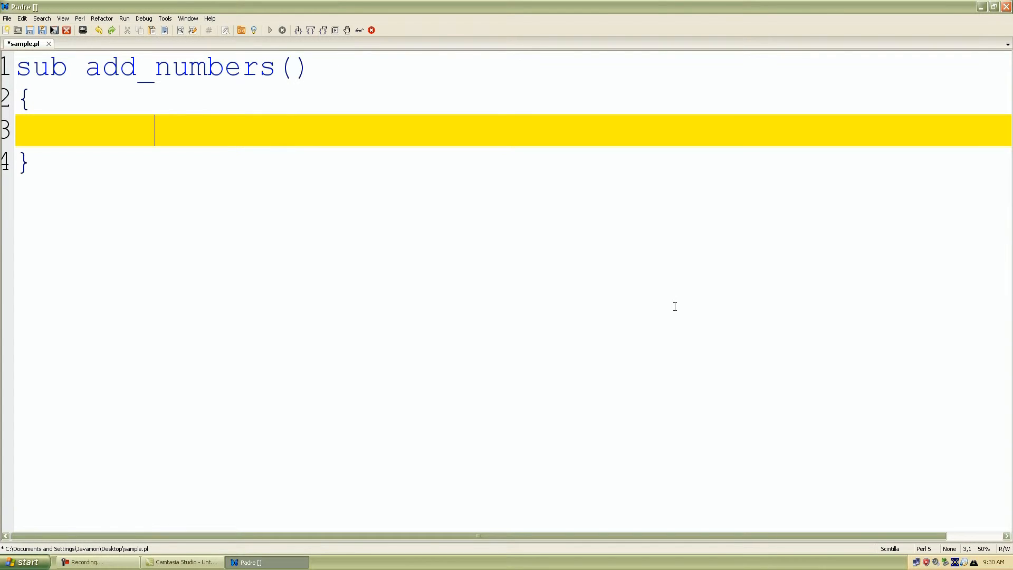
# Inside add_numbers write print(40 + 6, "\n\n"); and begin the next line with return
pyautogui.write('pri')
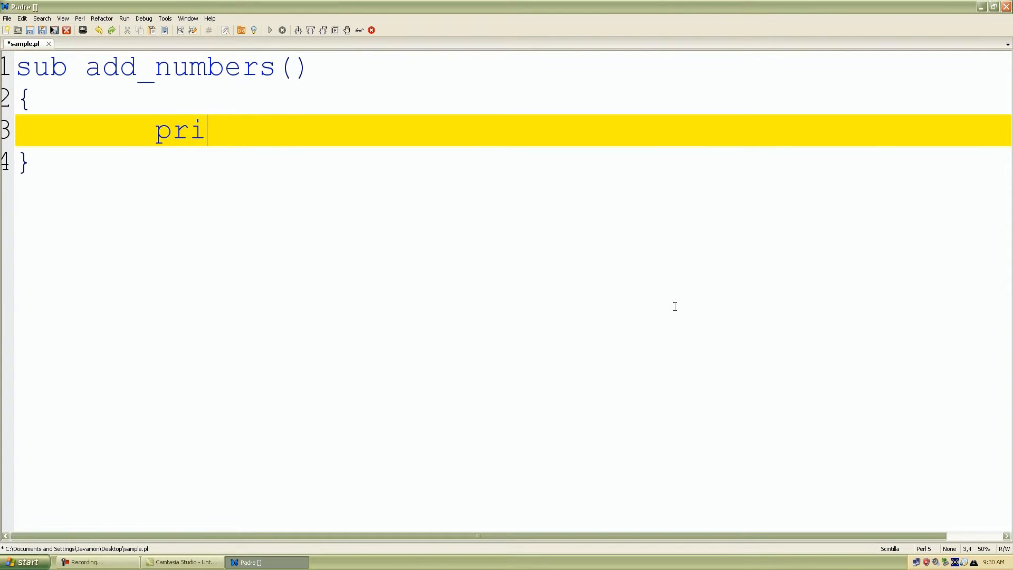
pyautogui.write('nt()')
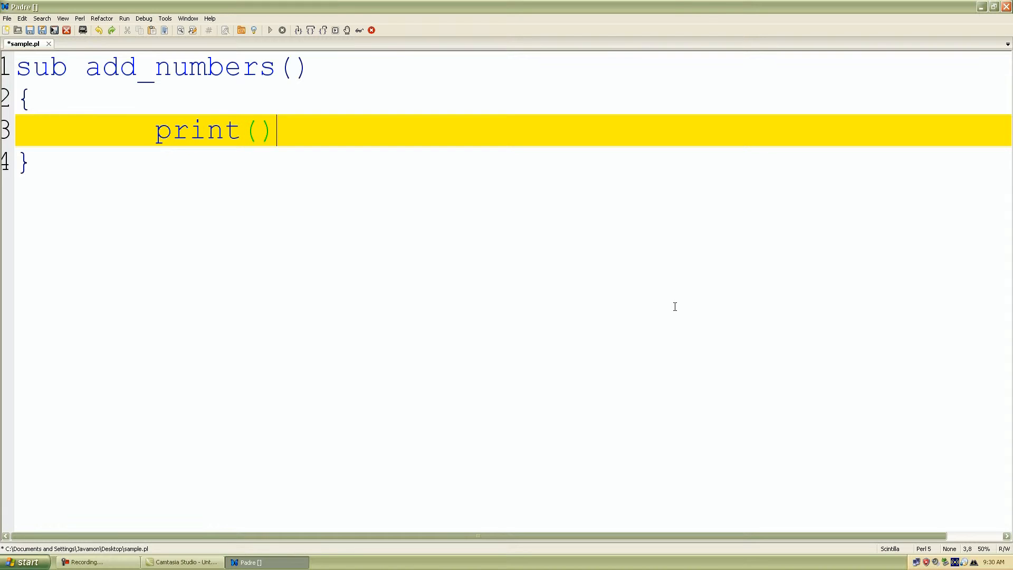
pyautogui.write(';')
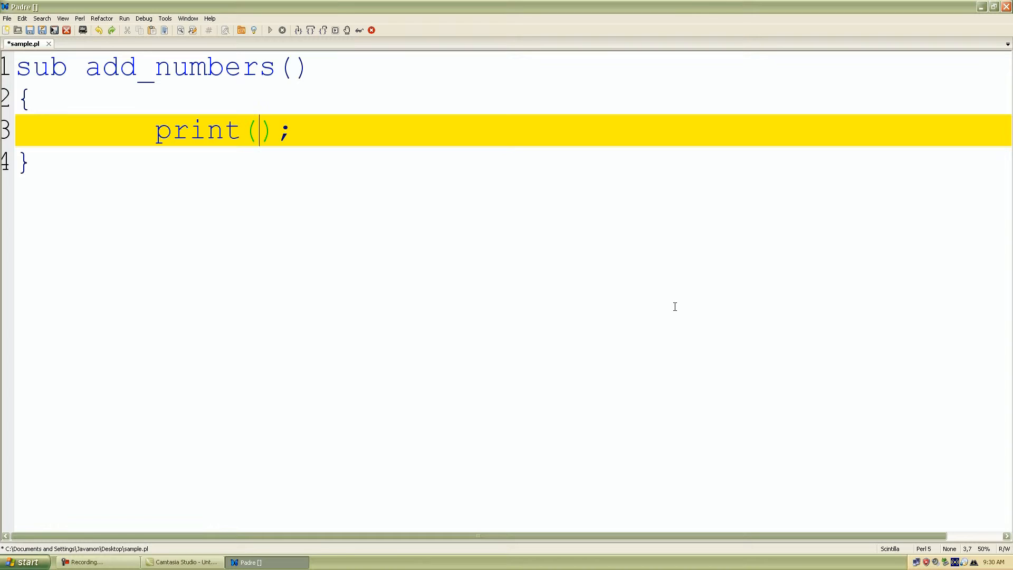
pyautogui.write('40')
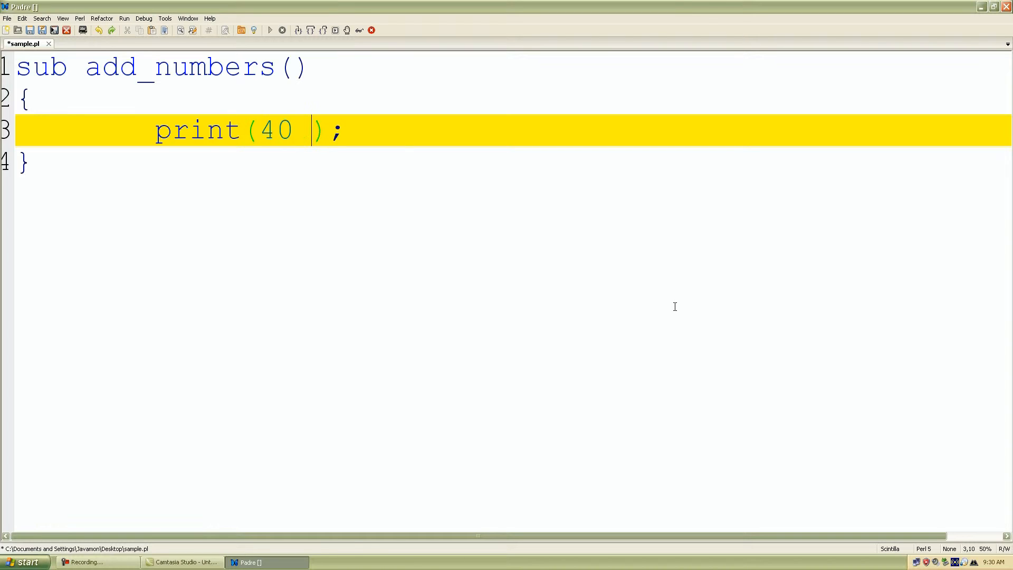
pyautogui.write('+')
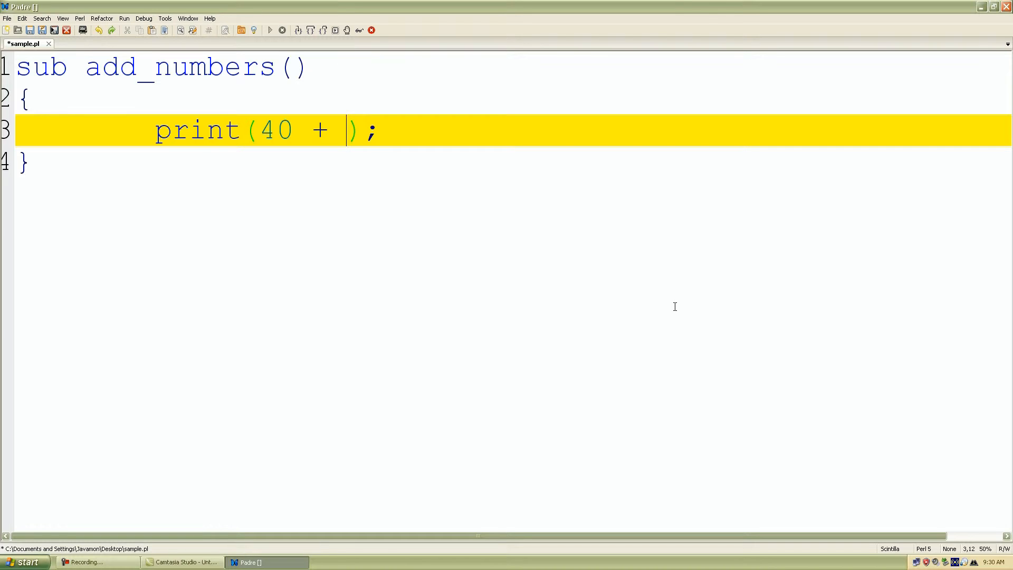
pyautogui.write('6,')
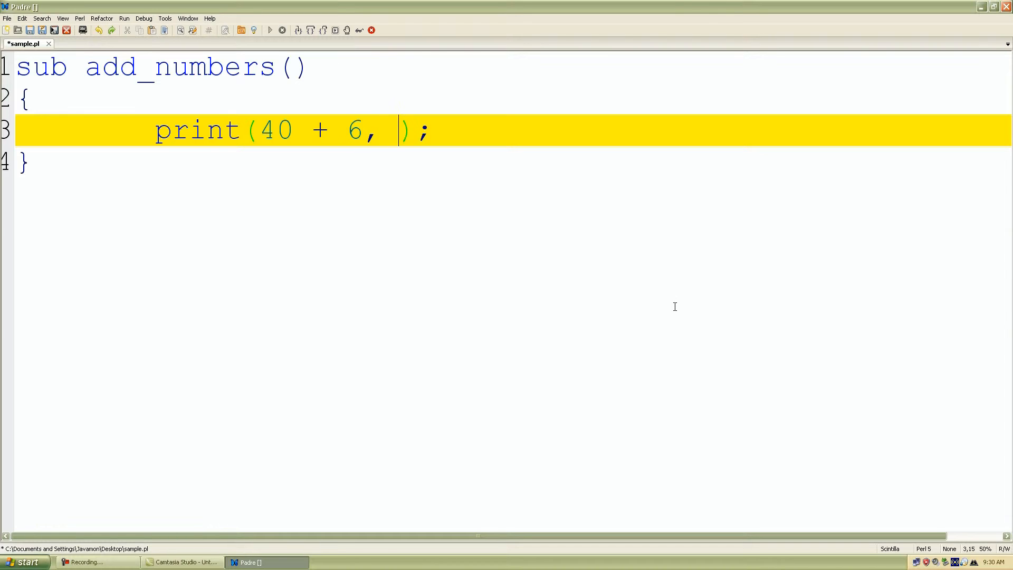
pyautogui.write('"')
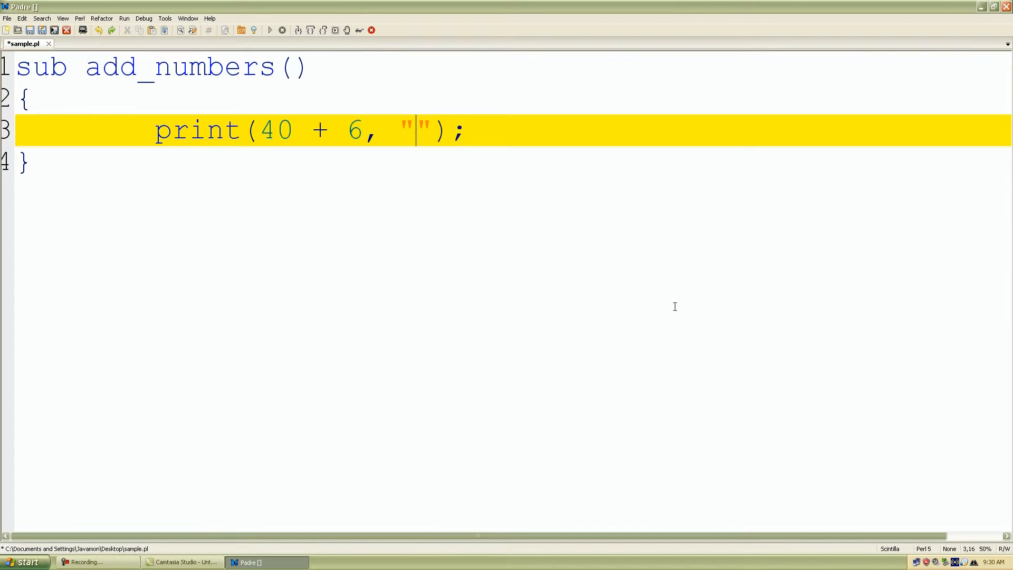
pyautogui.write('\\n')
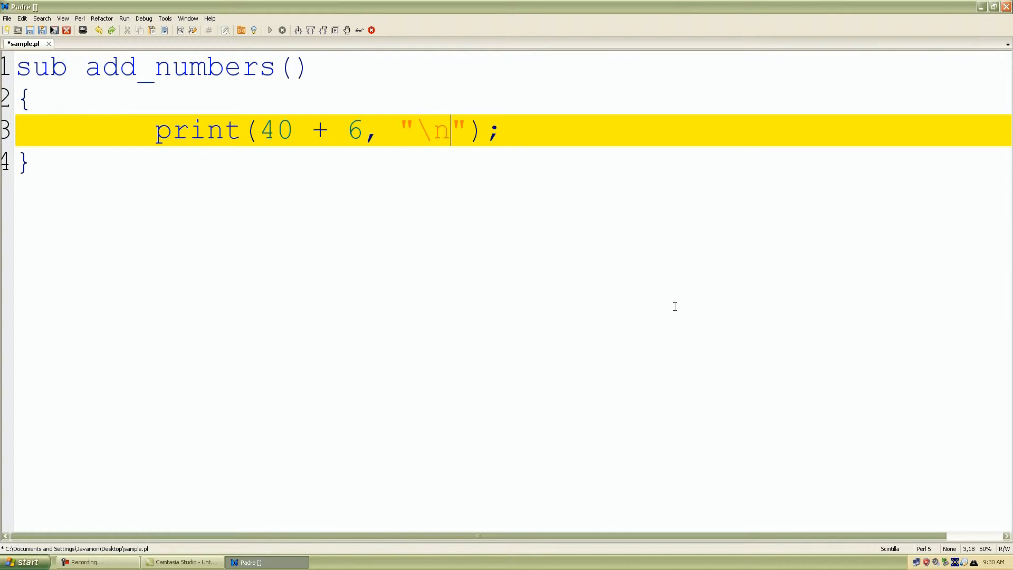
pyautogui.write('\\n')
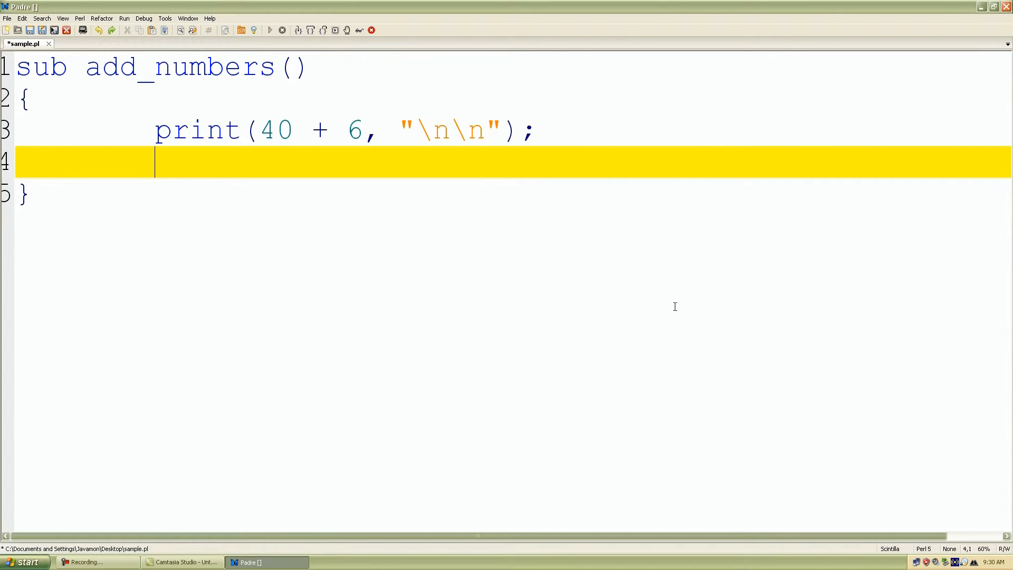
pyautogui.write('return')
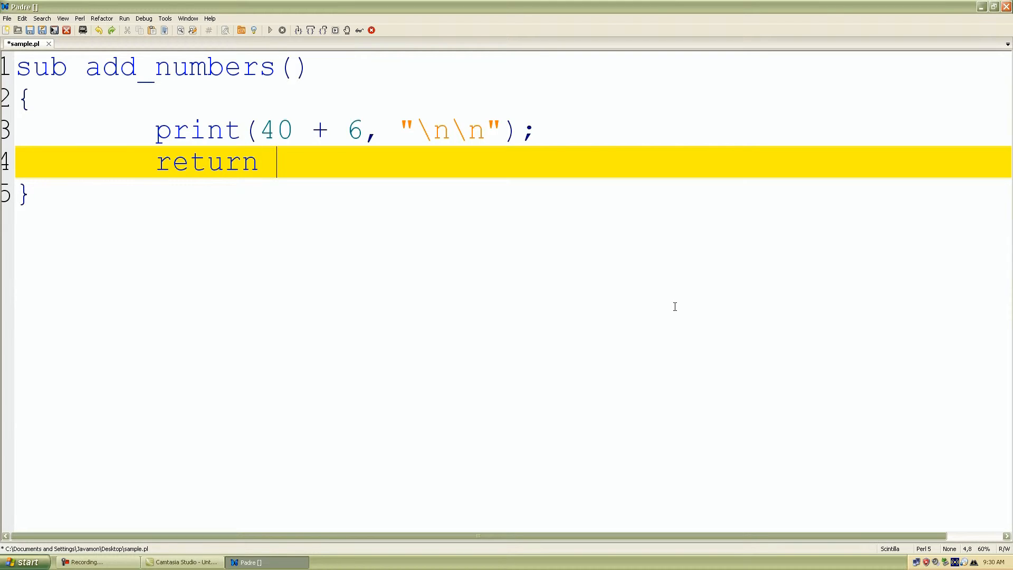
# Complete the statement as return (40 + 6); so the subroutine returns the sum
pyautogui.write('();')
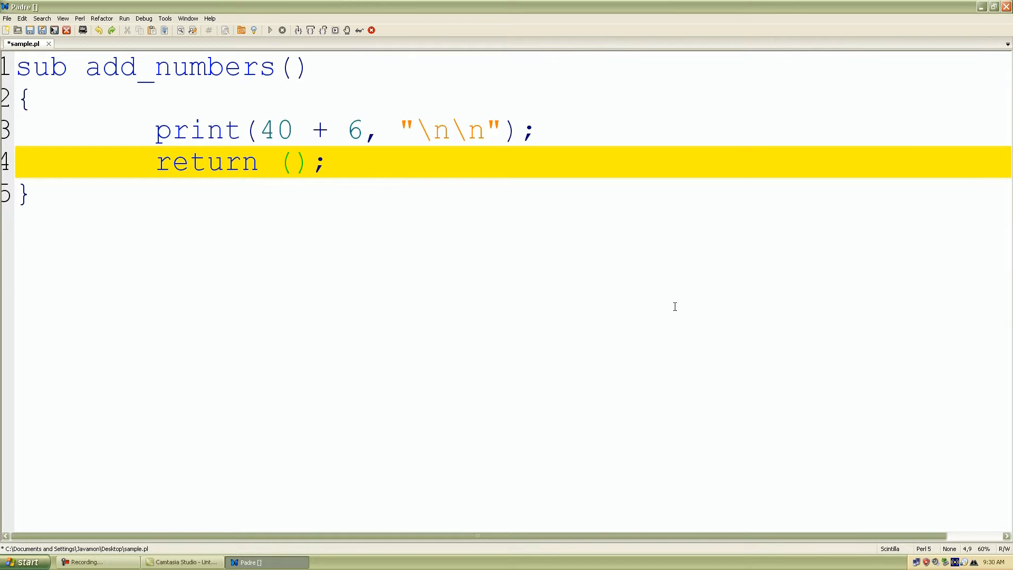
pyautogui.write('40')
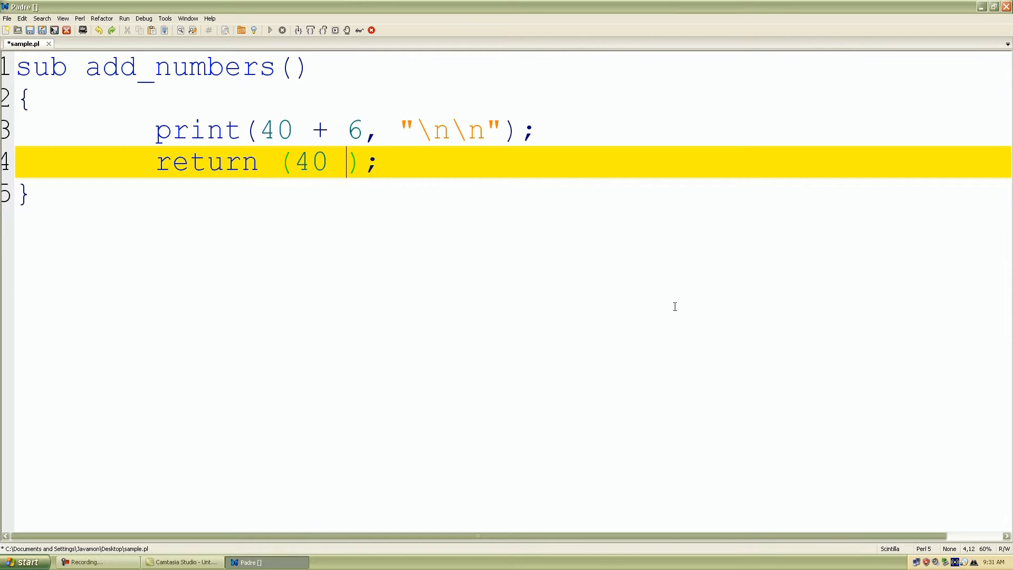
pyautogui.write('+ 6')
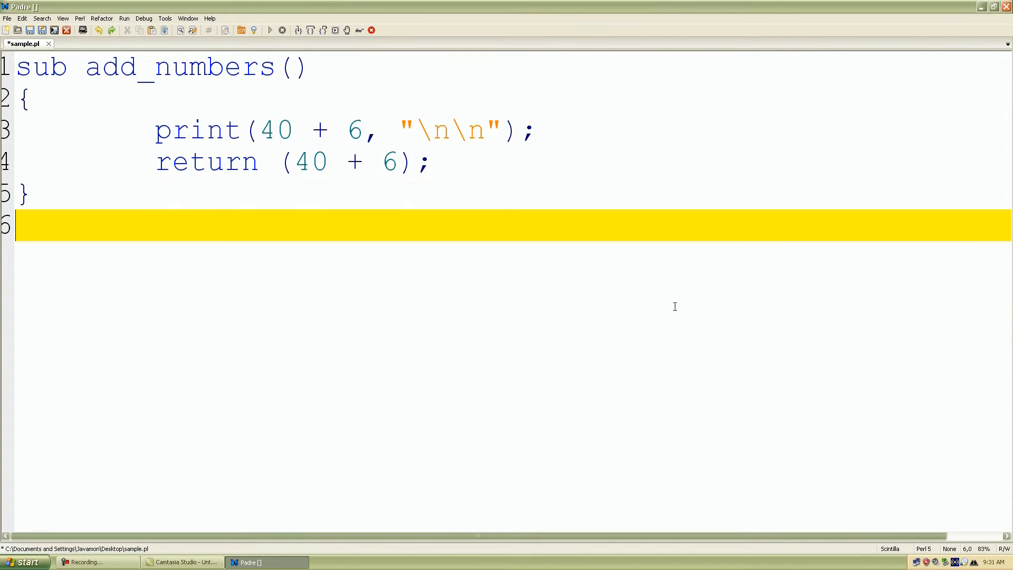
# On a new line below the subroutine write $added_numbers = &add_numbers(); and save sample.pl
pyautogui.press('enter')
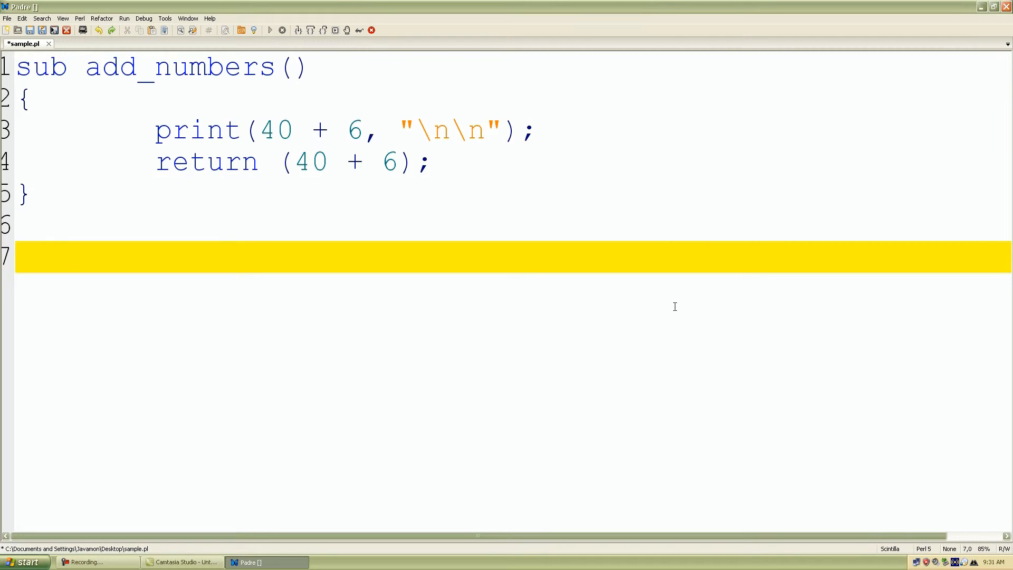
pyautogui.write('$')
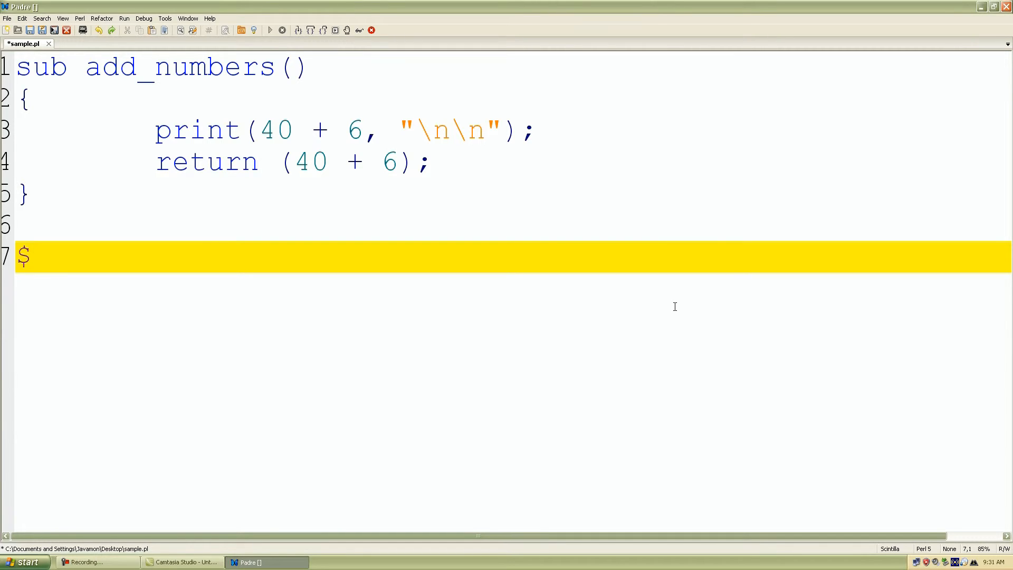
pyautogui.write('added_')
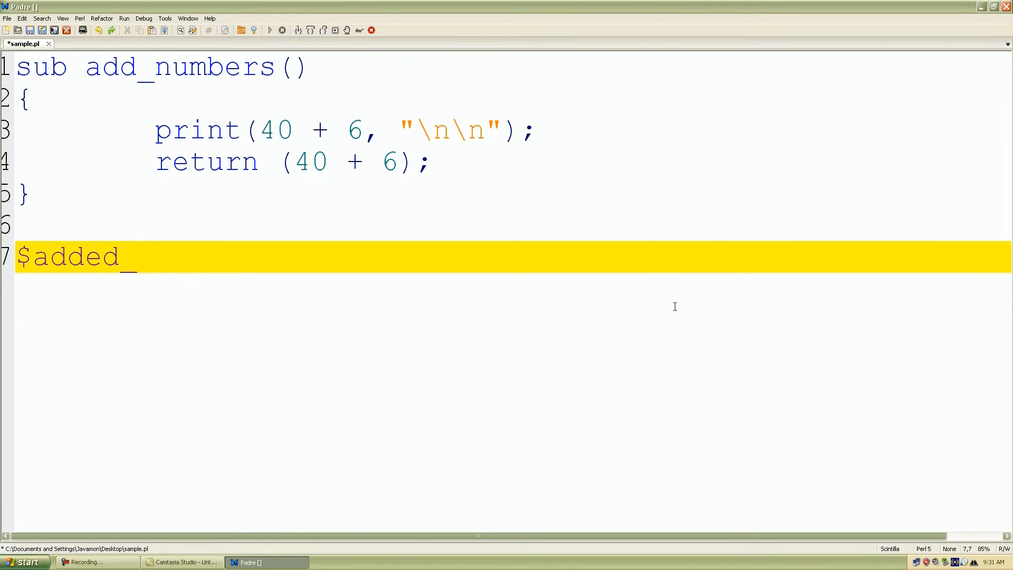
pyautogui.write('num')
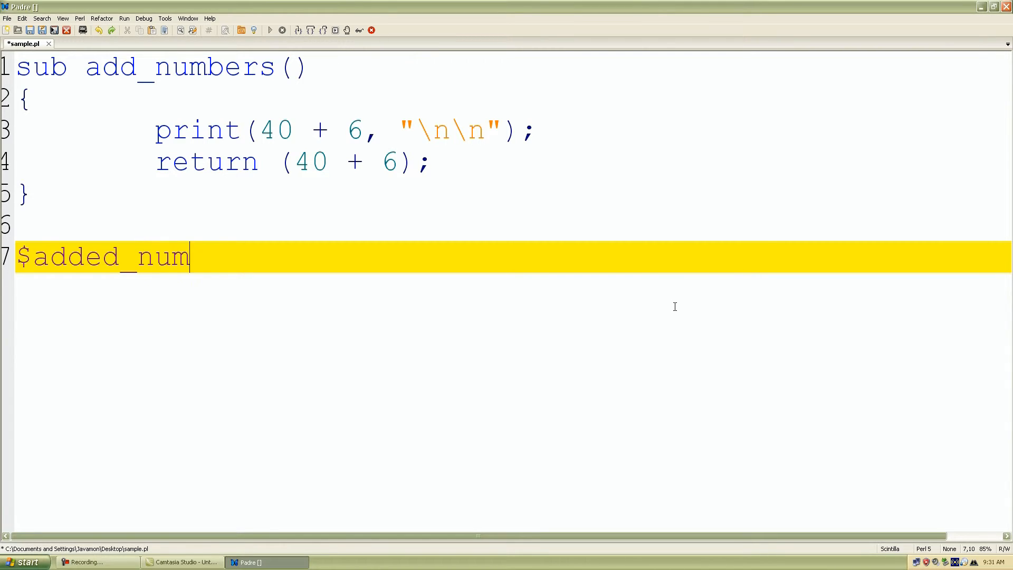
pyautogui.write('bers')
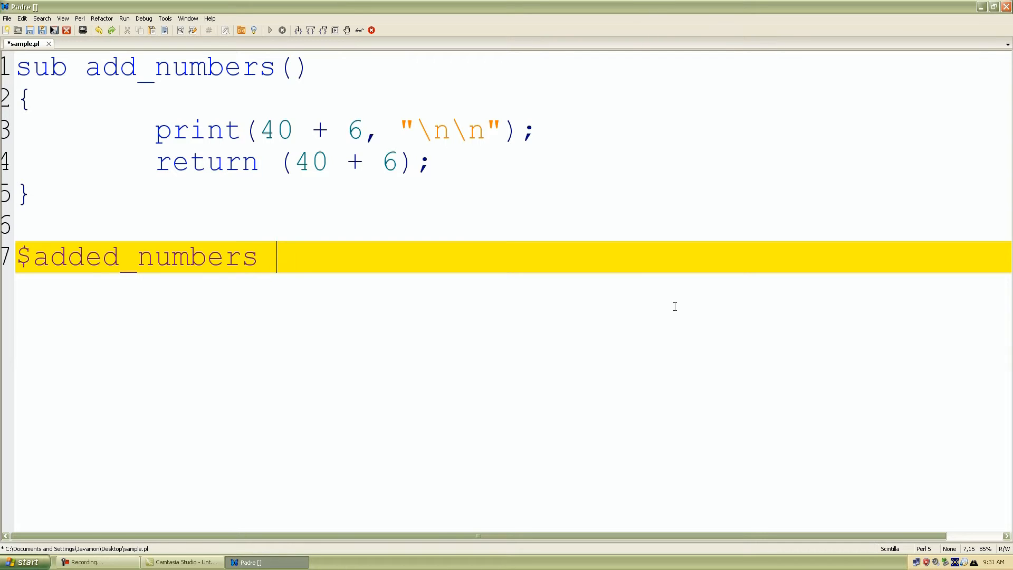
pyautogui.write('=')
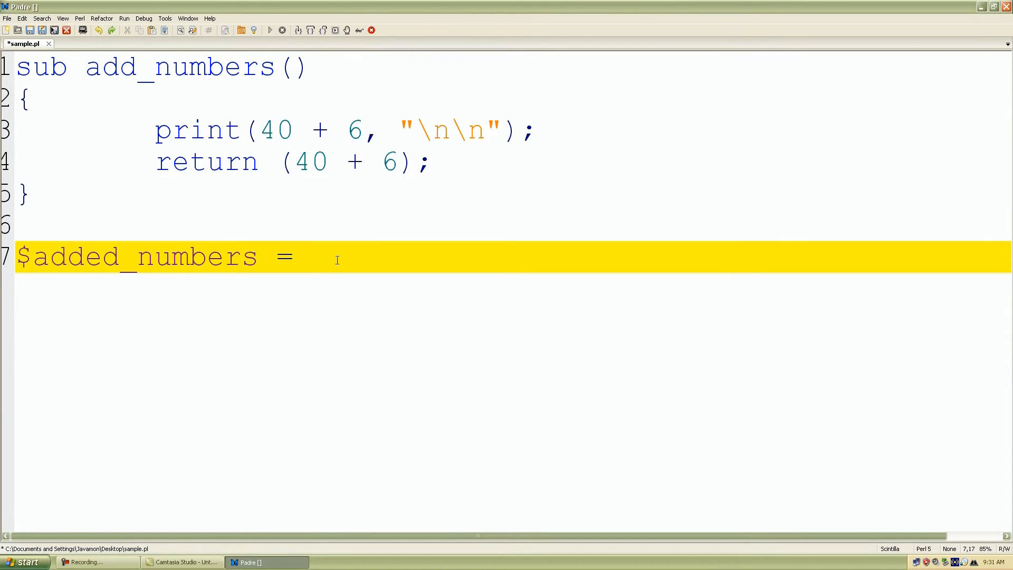
pyautogui.write('&')
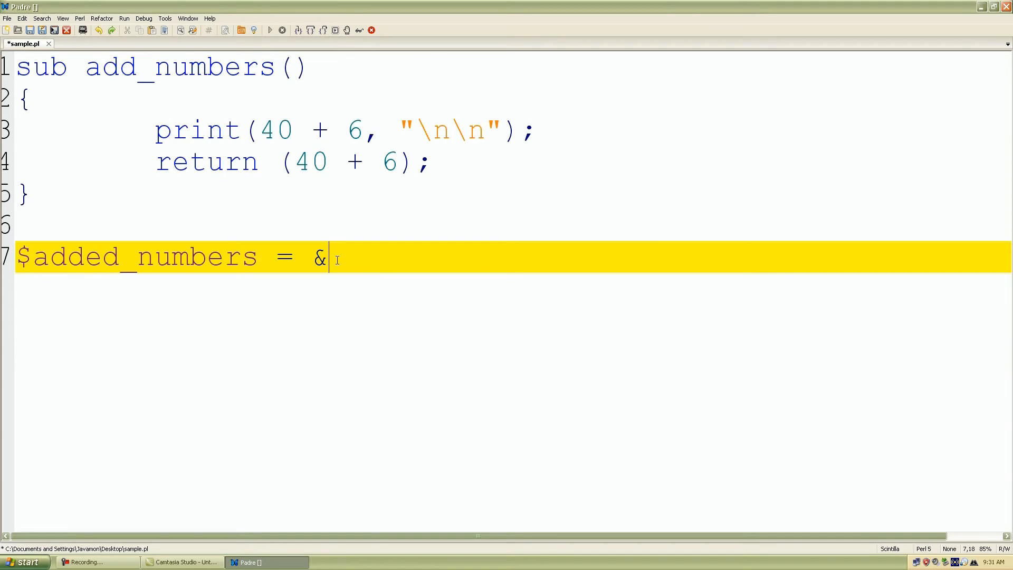
pyautogui.write('add_numbers();')
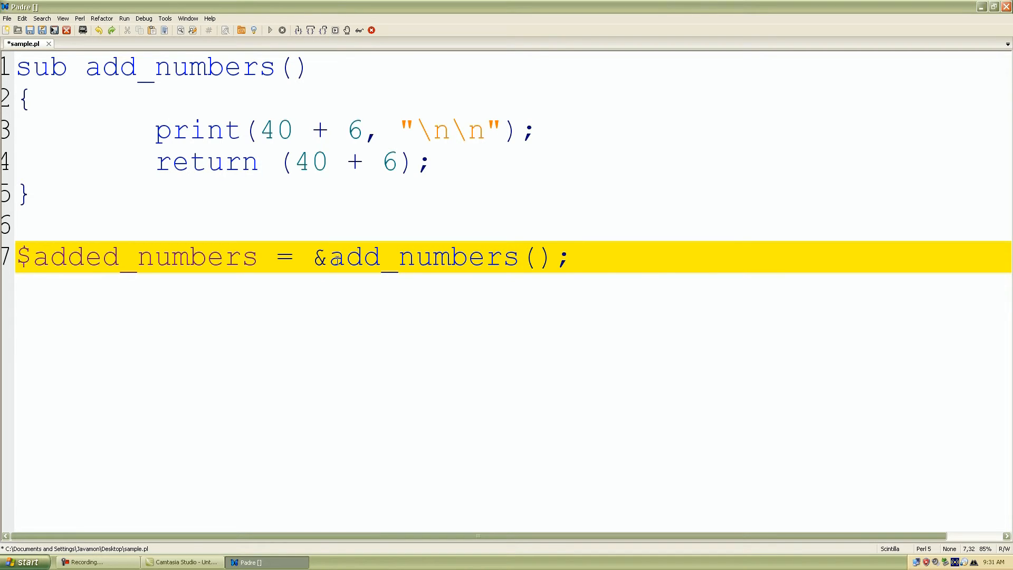
pyautogui.press('ctrl+s')
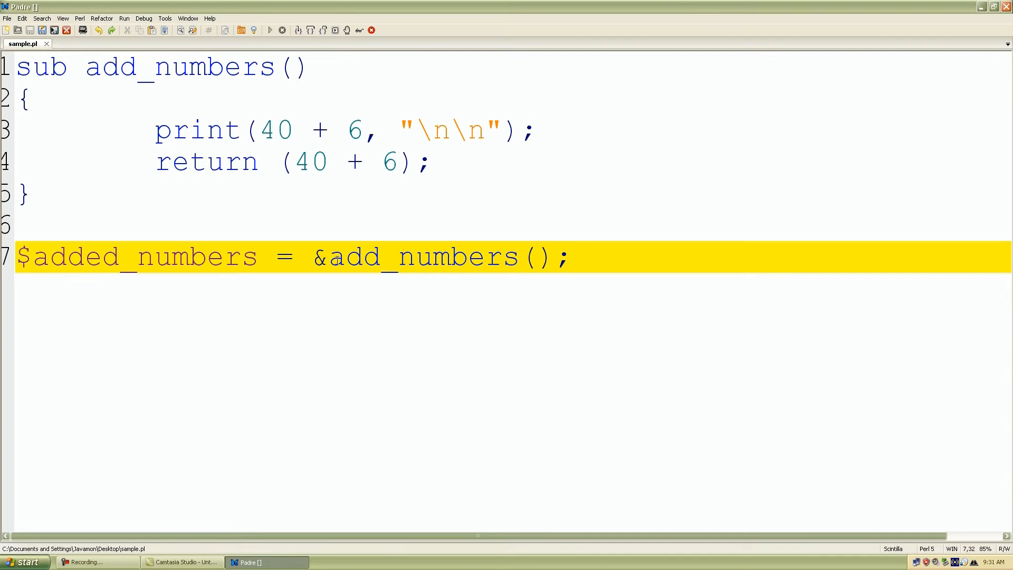
pyautogui.moveTo(137, 69)
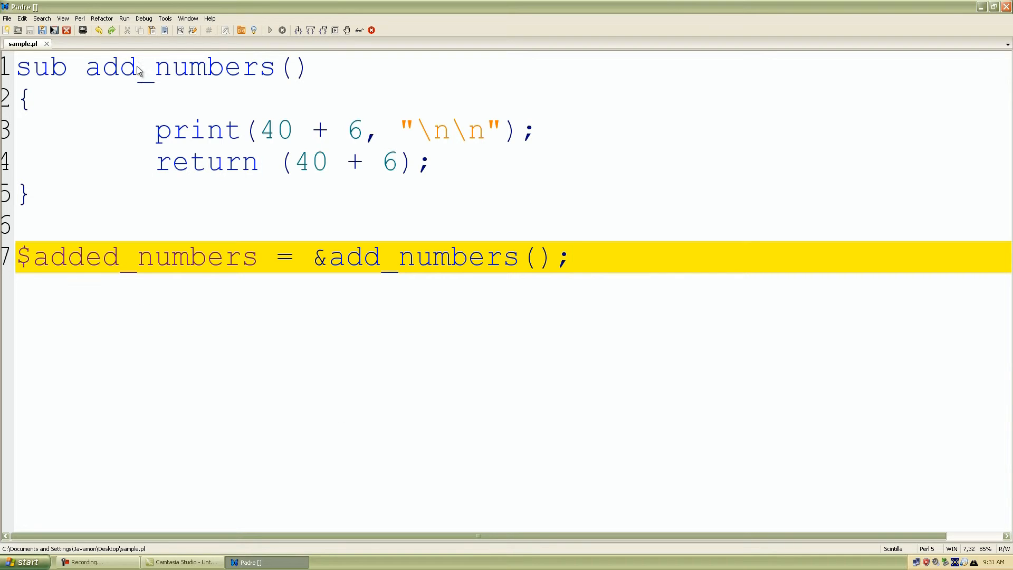
pyautogui.click(125, 18)
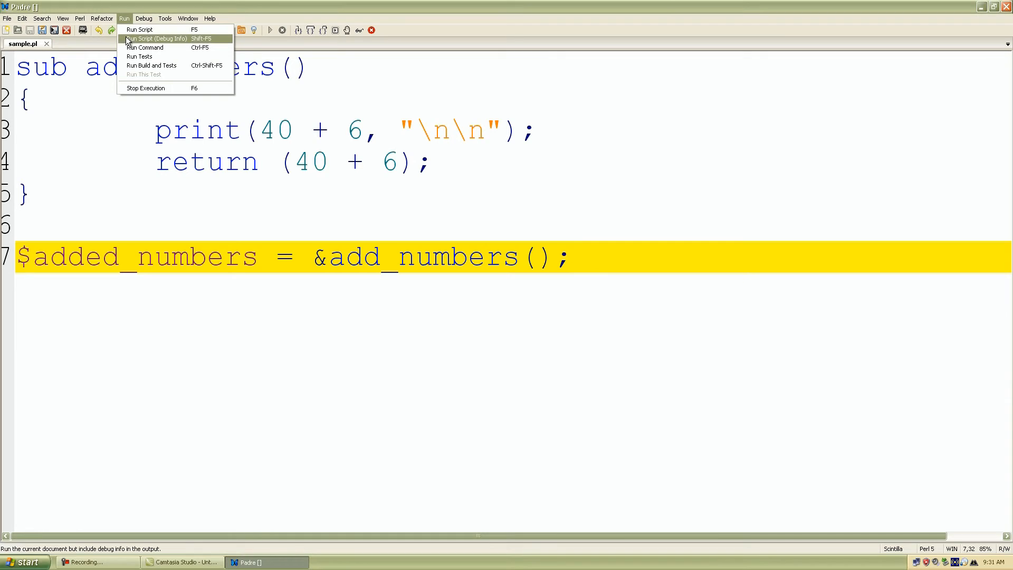
pyautogui.click(139, 29)
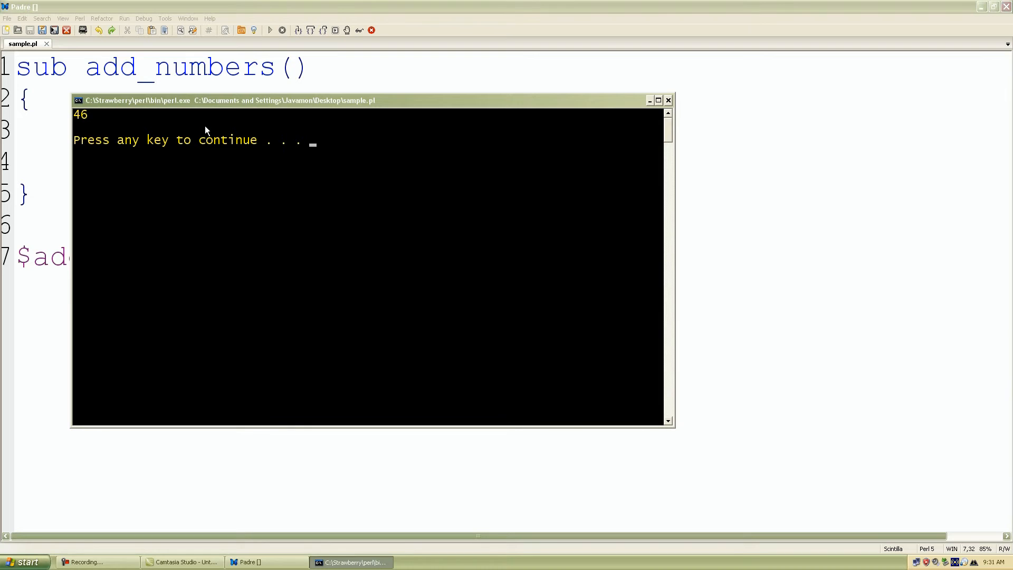
pyautogui.moveTo(226, 101); pyautogui.dragTo(333, 255)
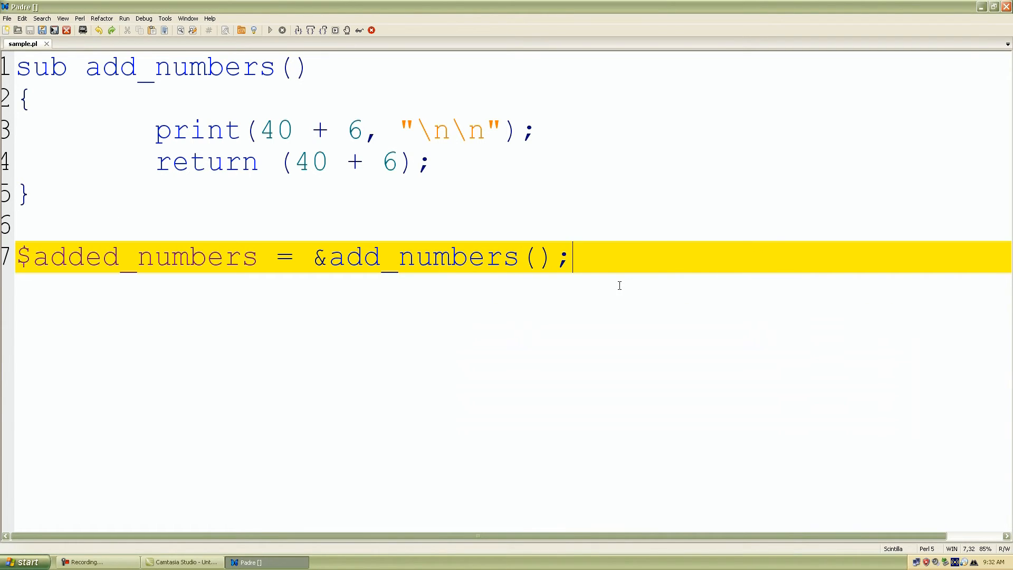
# On line 8 write print("Return value: $added_numbers\n"); below the assignment
pyautogui.press('Return')
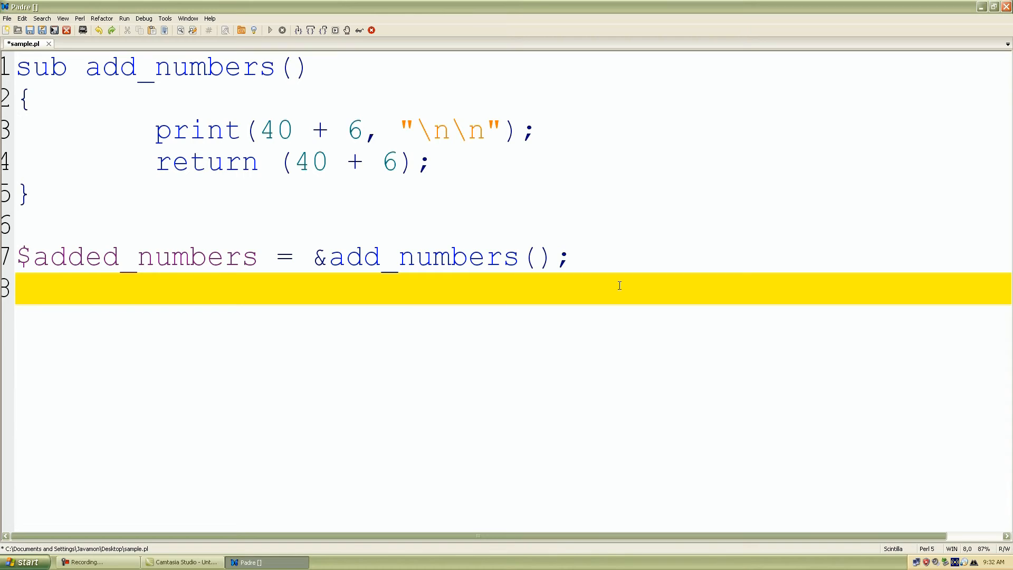
pyautogui.write('print();')
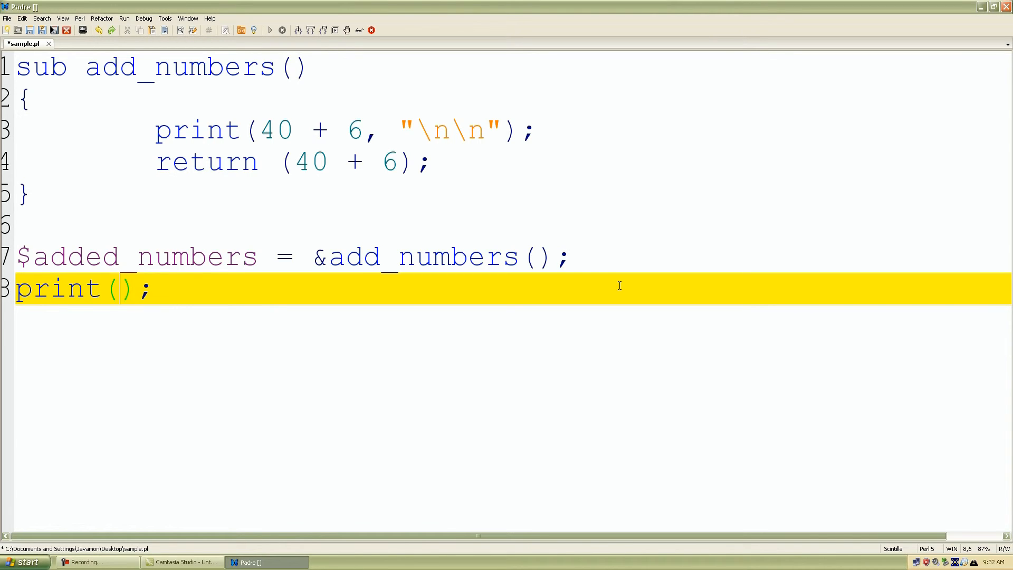
pyautogui.write('"')
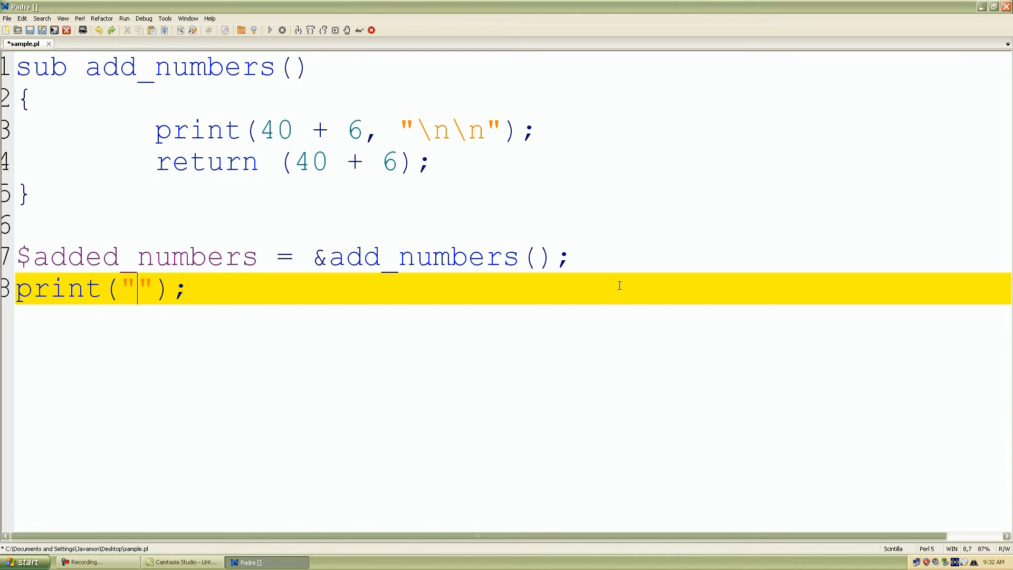
pyautogui.write('\\')
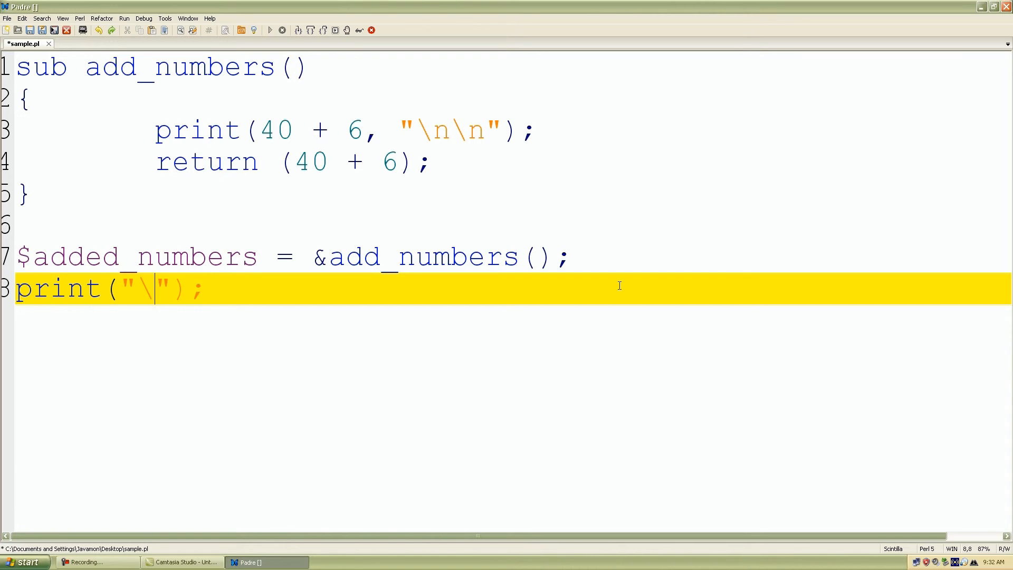
pyautogui.write('n')
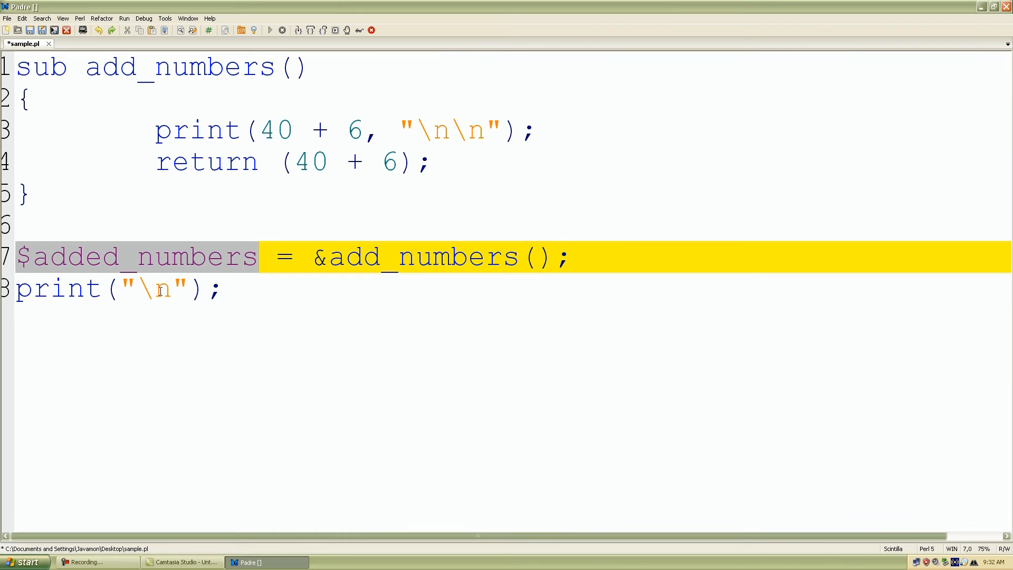
pyautogui.write('$added_numbers')
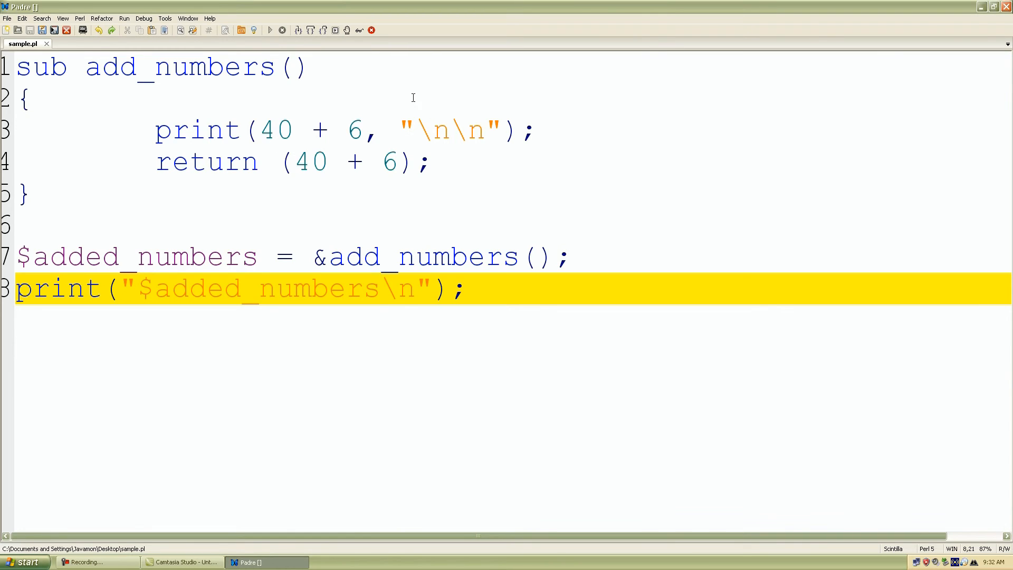
pyautogui.moveTo(430, 115)
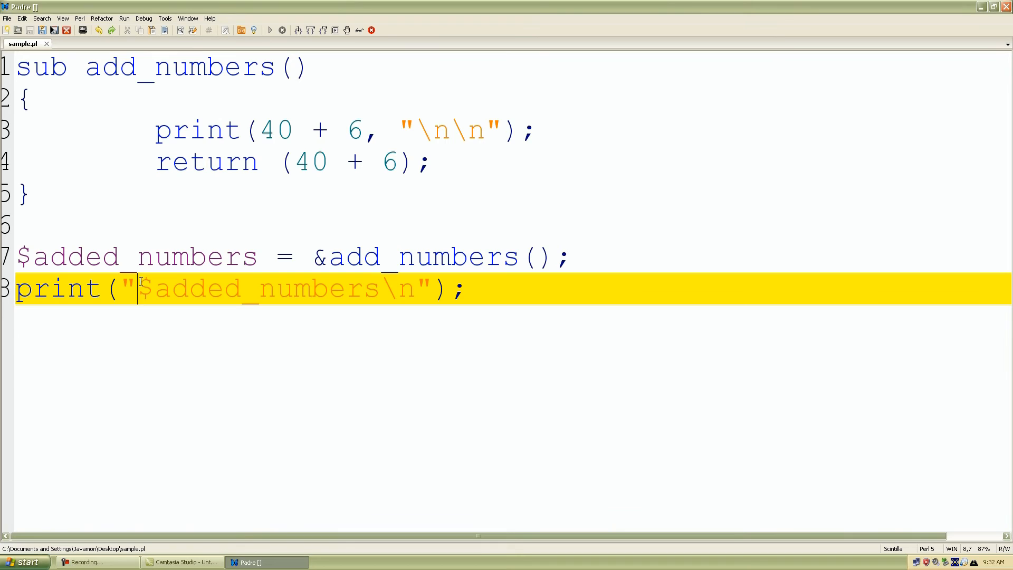
pyautogui.write('Return')
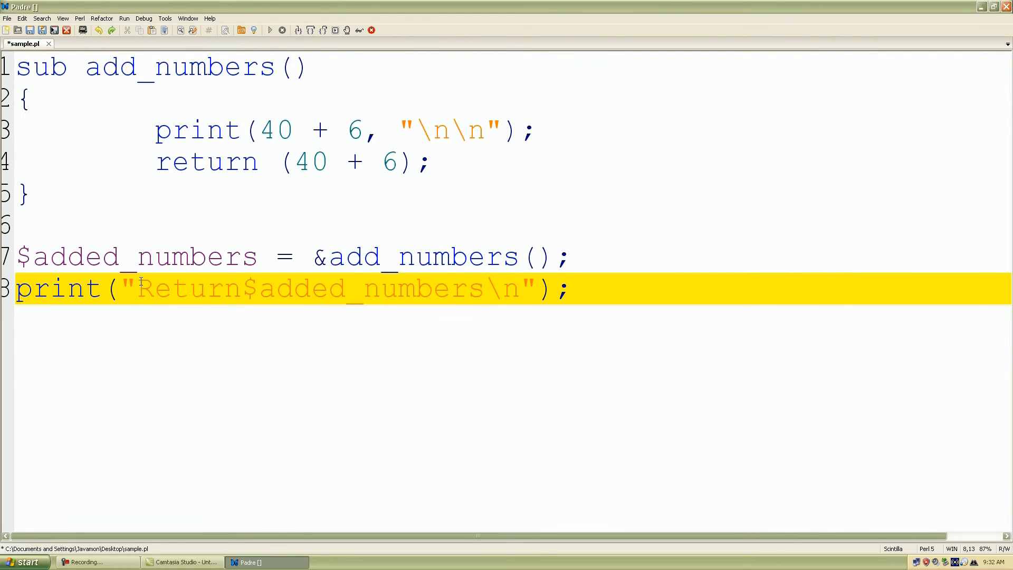
pyautogui.write('value:')
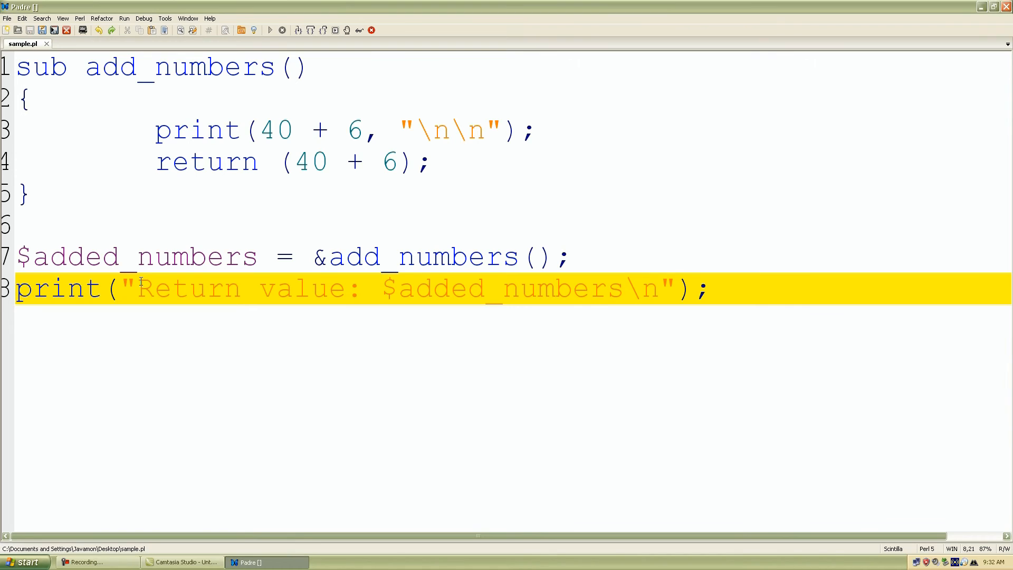
pyautogui.moveTo(191, 84)
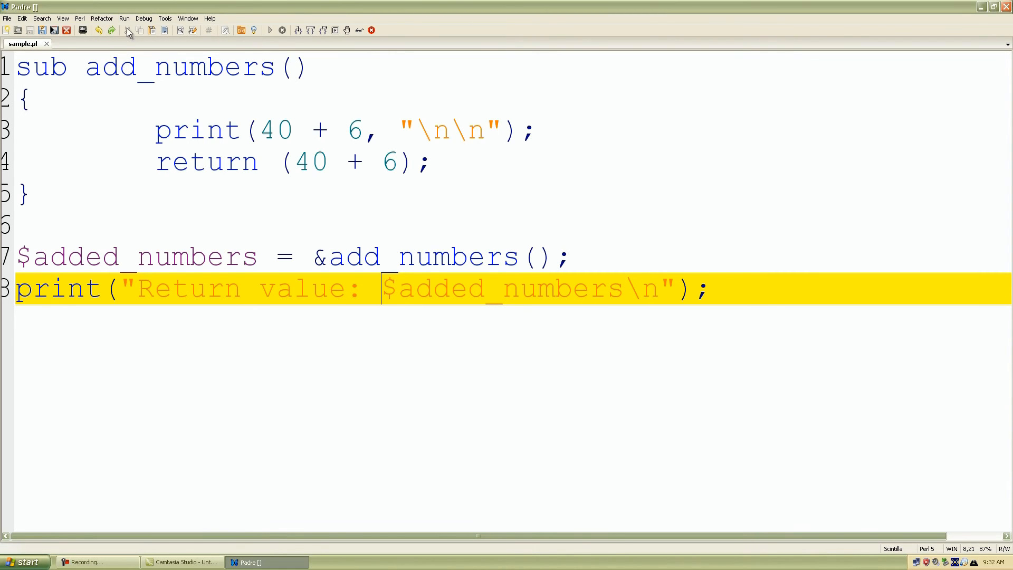
# Run sample.pl via Run > Run Script and move the console below the code, showing 'Return value: 46'
pyautogui.click(124, 18)
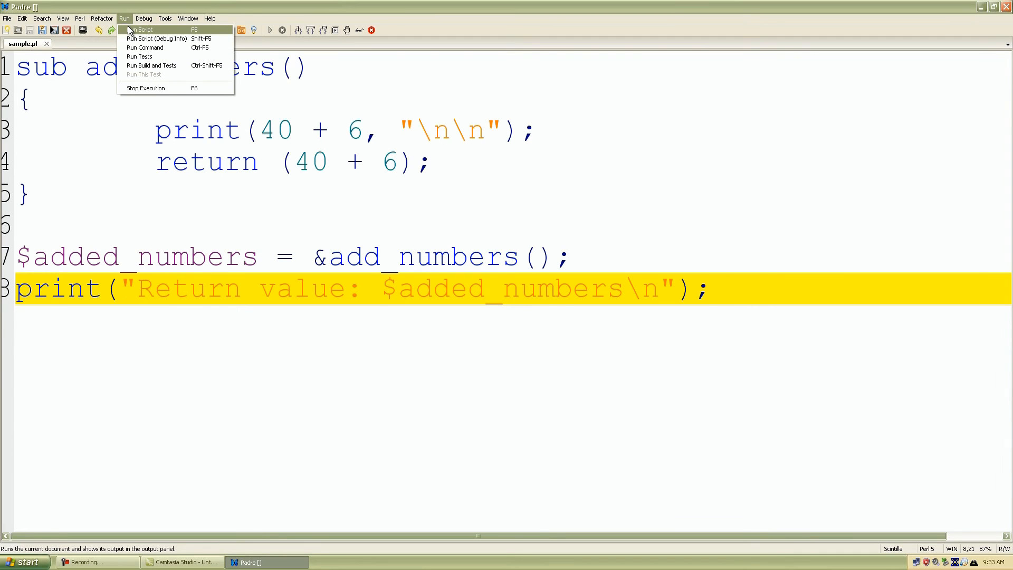
pyautogui.click(141, 30)
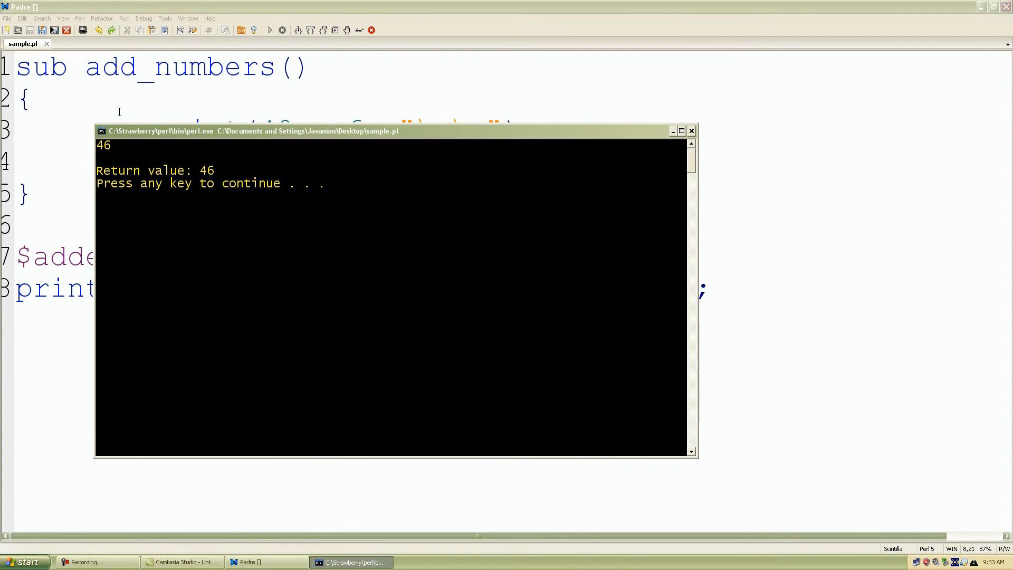
pyautogui.moveTo(97, 160)
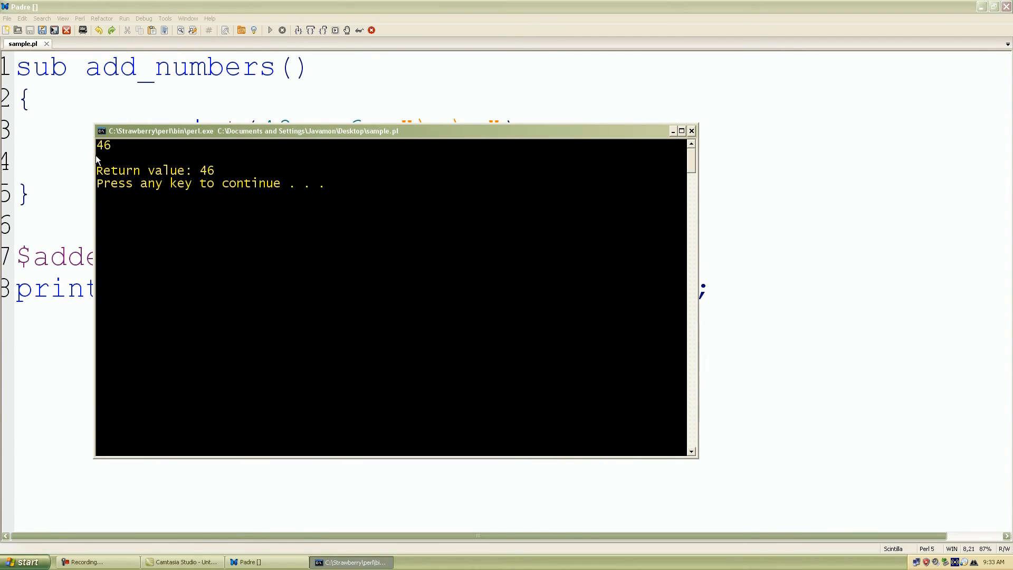
pyautogui.moveTo(252, 131); pyautogui.dragTo(297, 262)
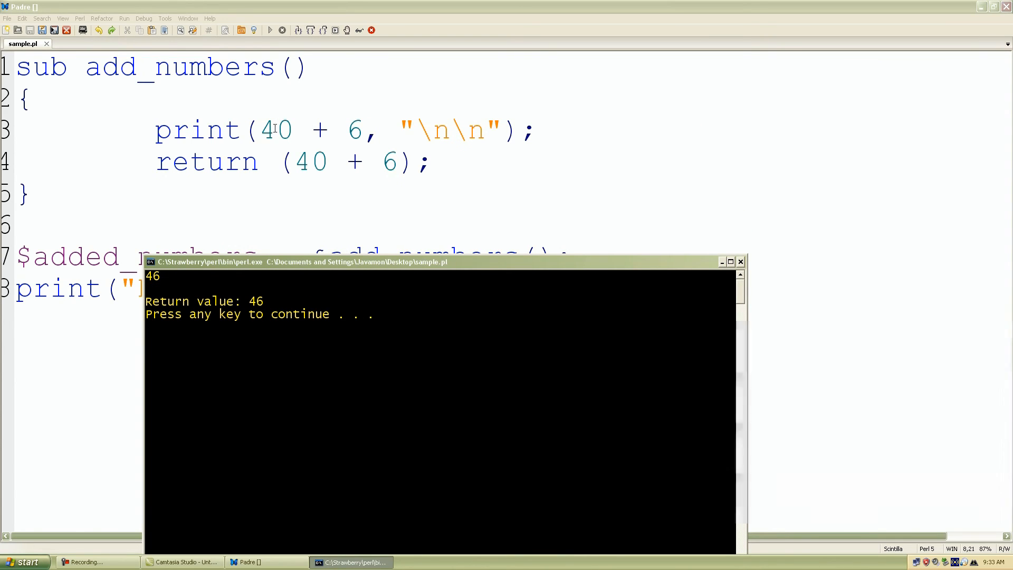
pyautogui.moveTo(297, 261); pyautogui.dragTo(316, 306)
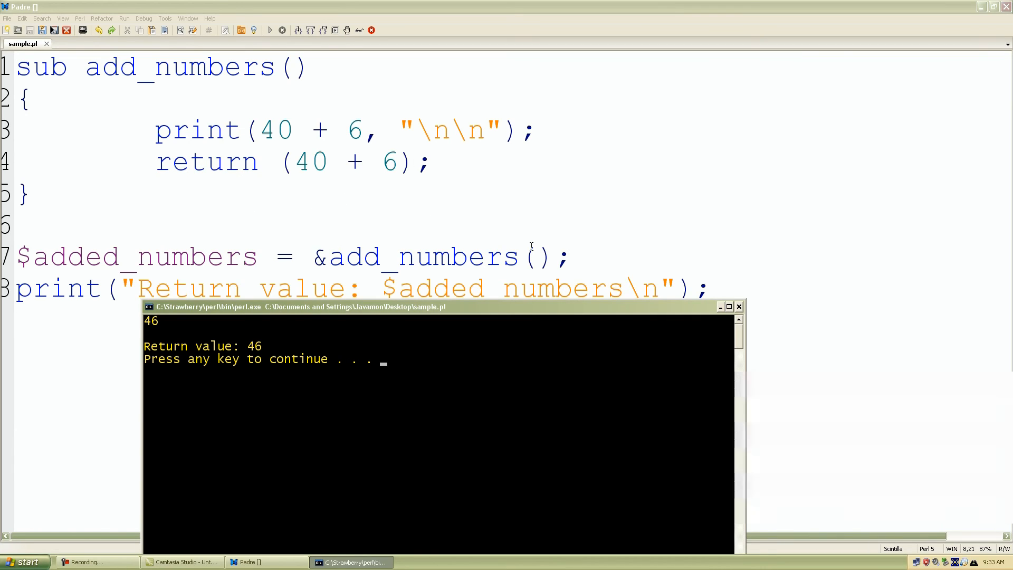
pyautogui.moveTo(143, 213)
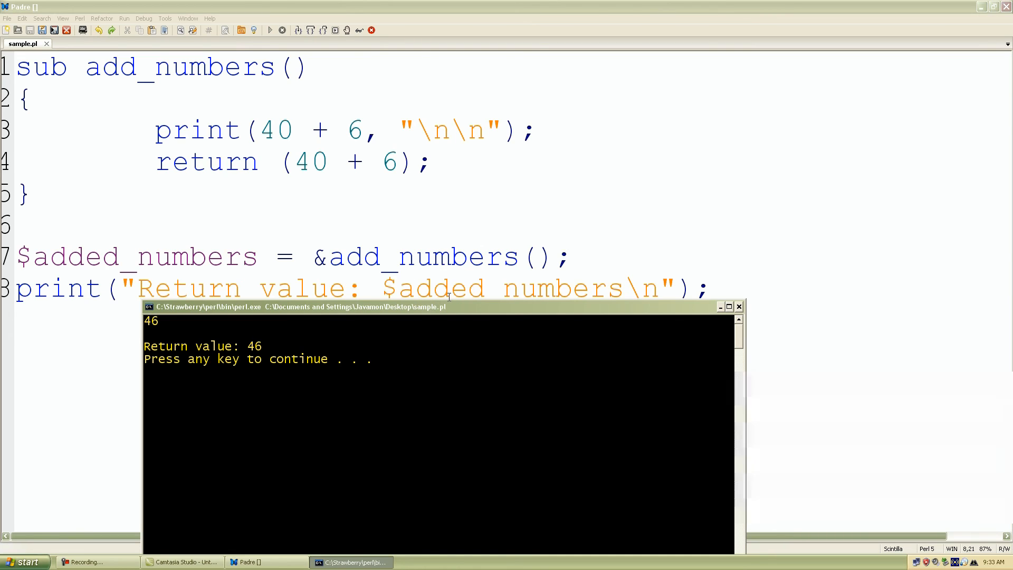
pyautogui.moveTo(443, 390)
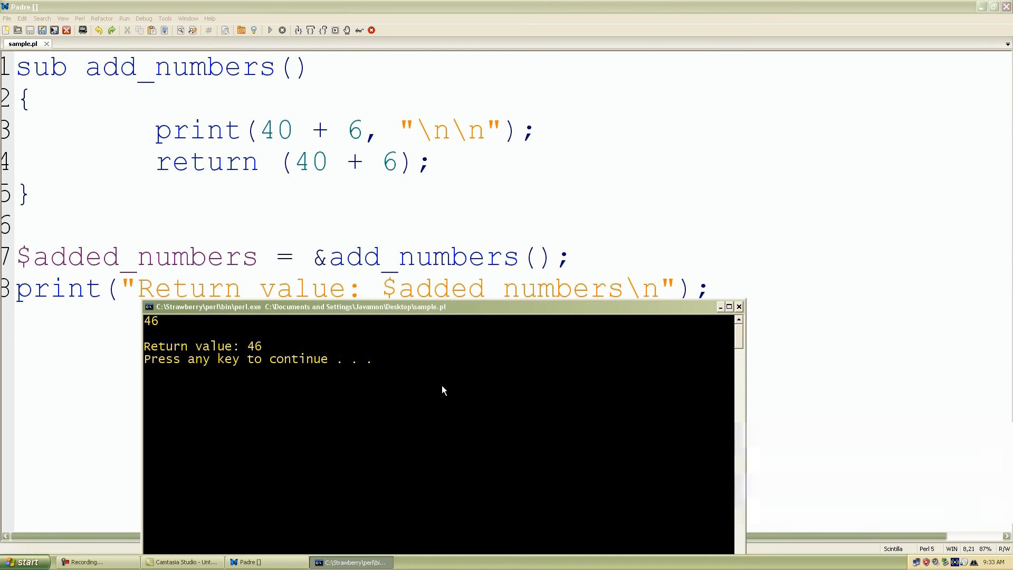